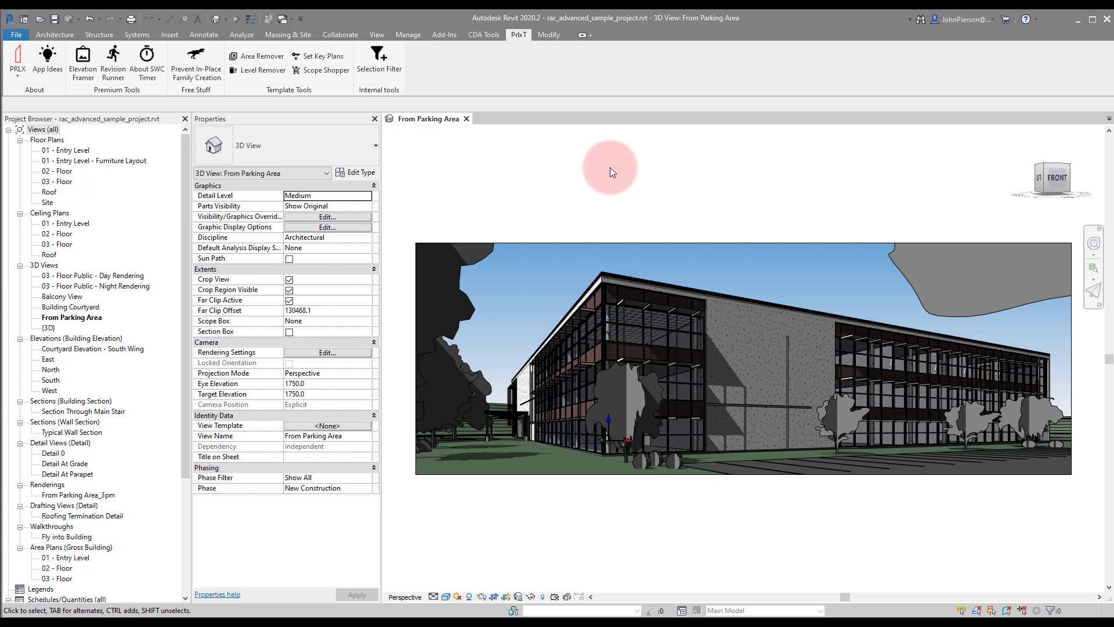
mouse_move(567, 171)
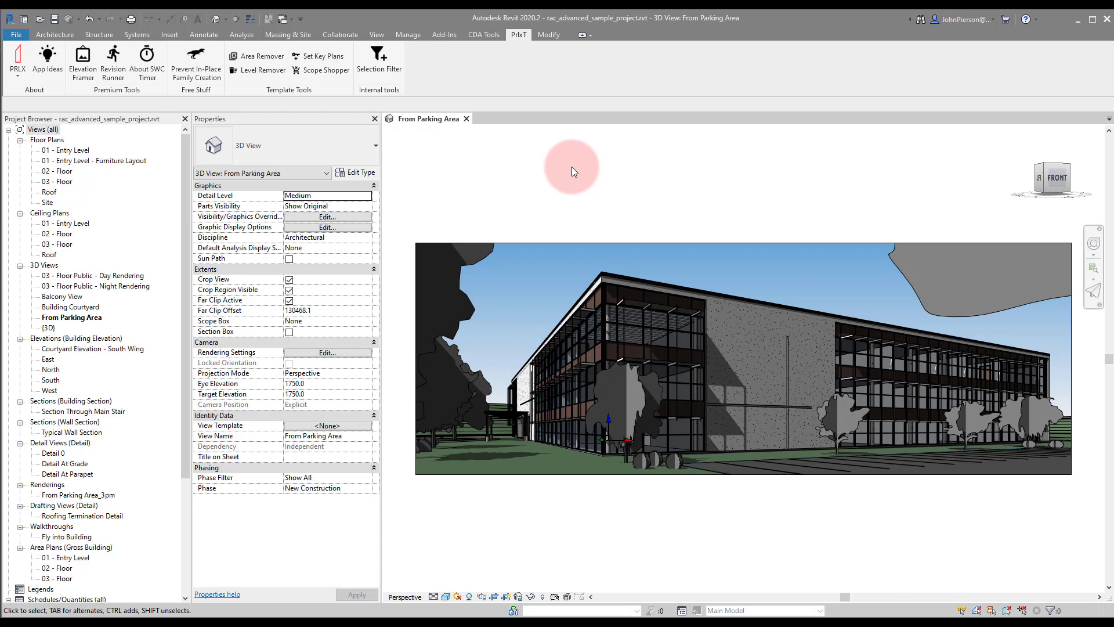
mouse_move(577, 170)
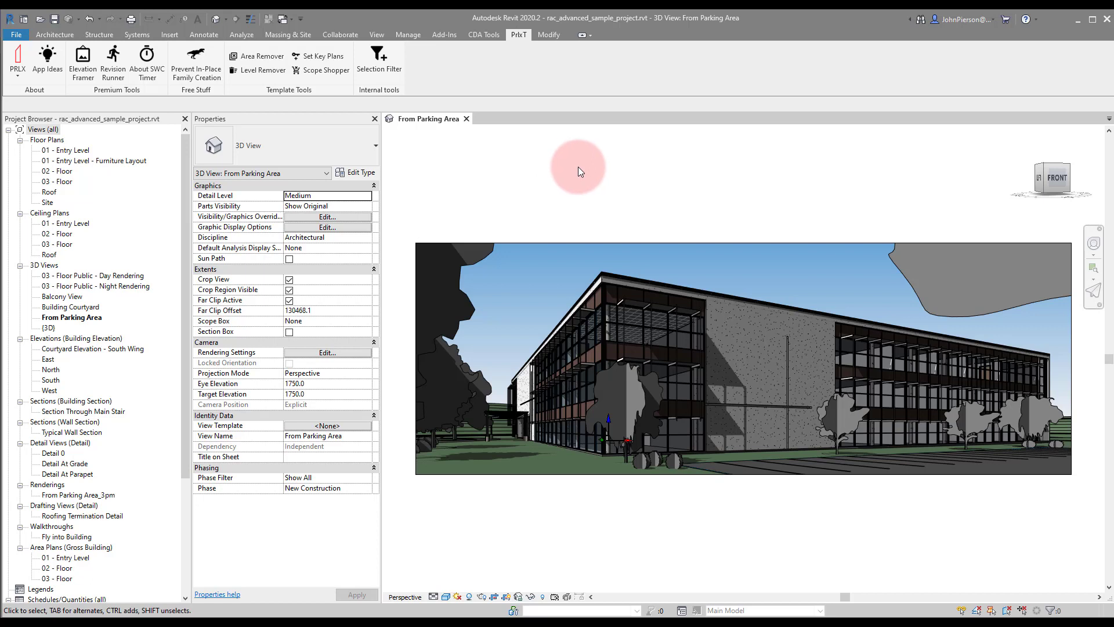
mouse_move(157, 137)
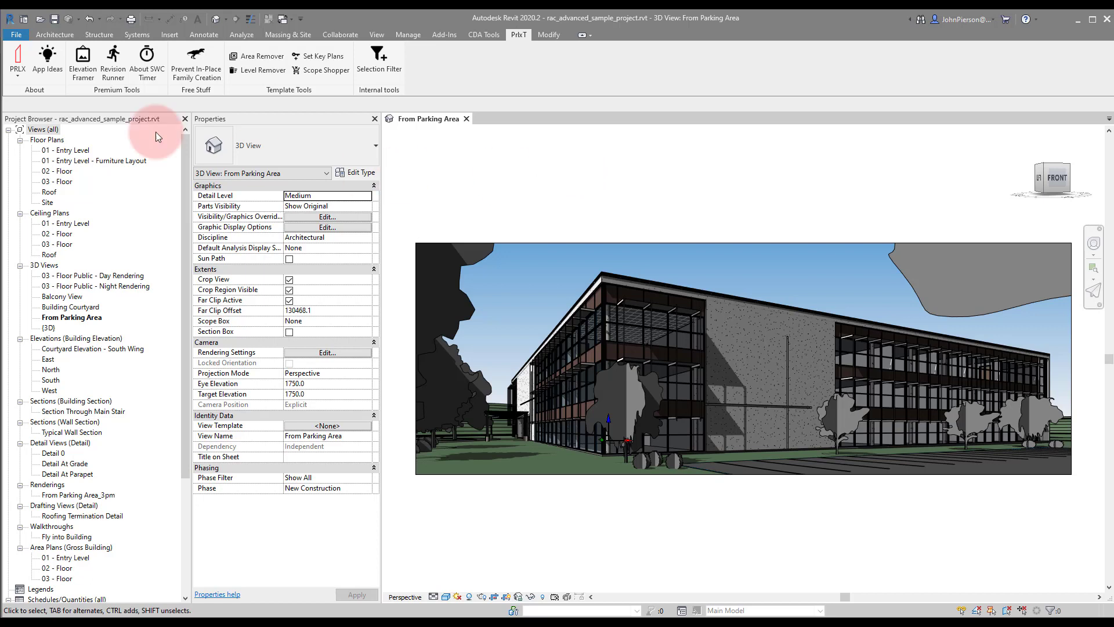
mouse_move(83, 58)
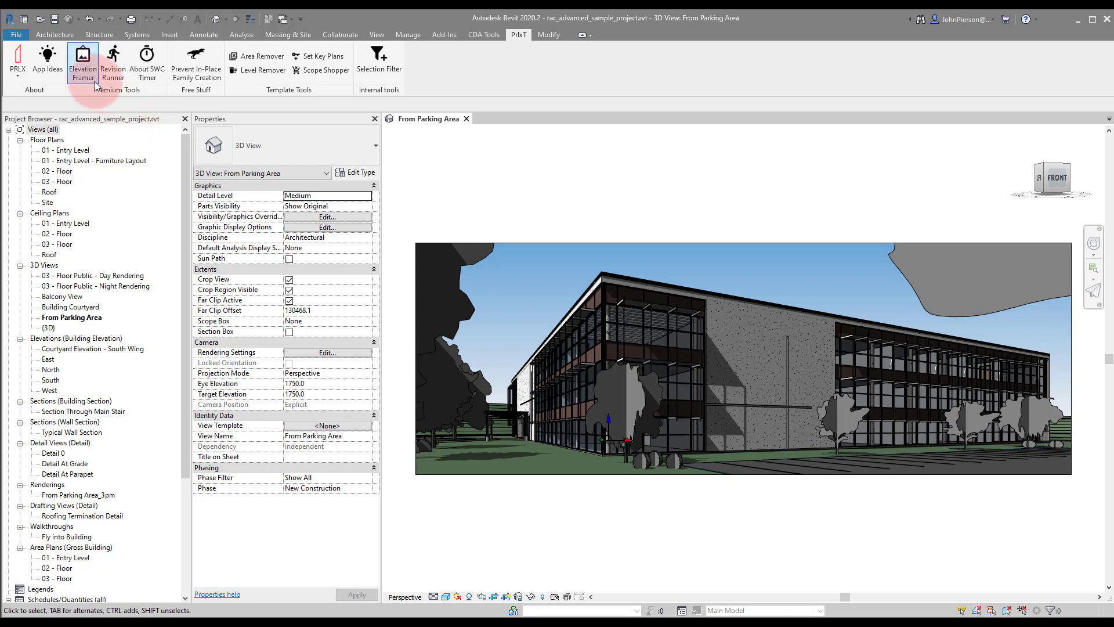
mouse_move(122, 96)
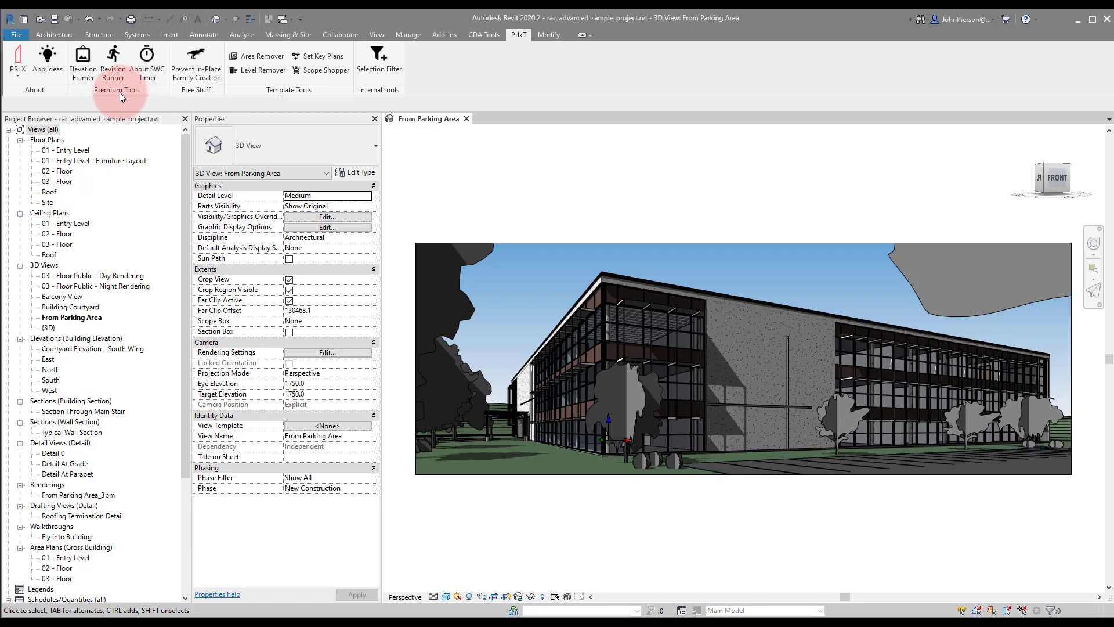
Launch Elevation Framer and select sheet A201 : Sections to frame
click(82, 60)
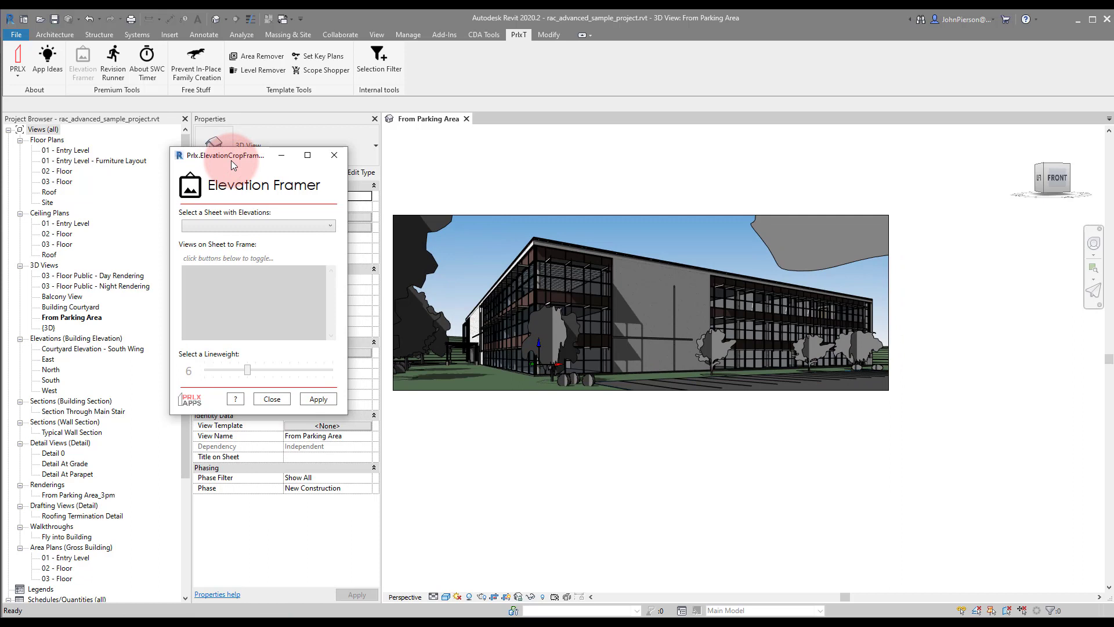
mouse_move(244, 184)
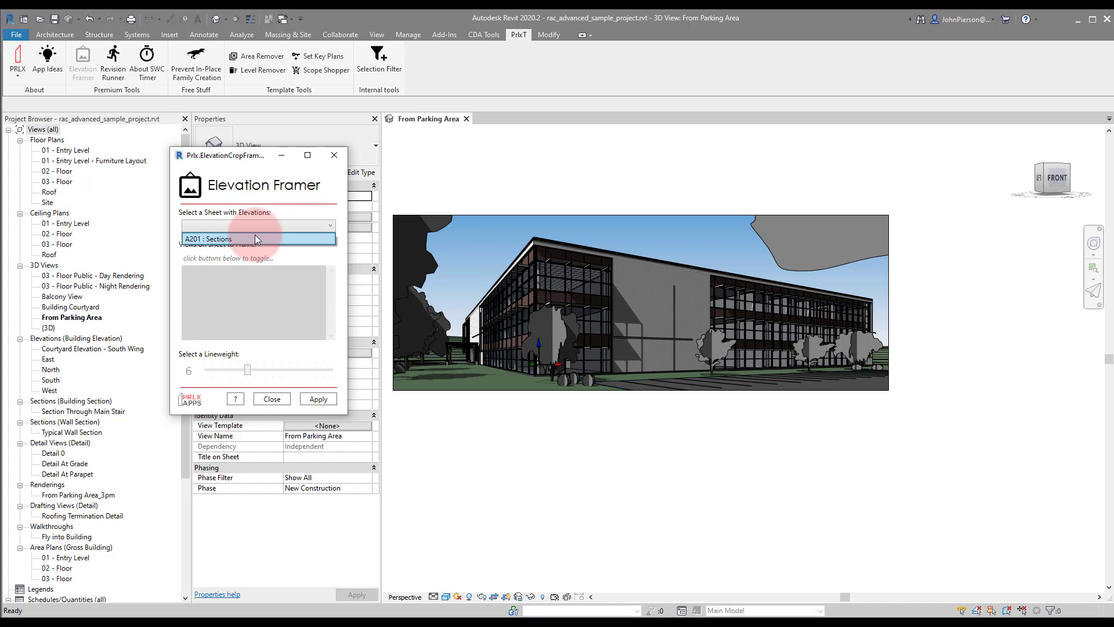
click(256, 238)
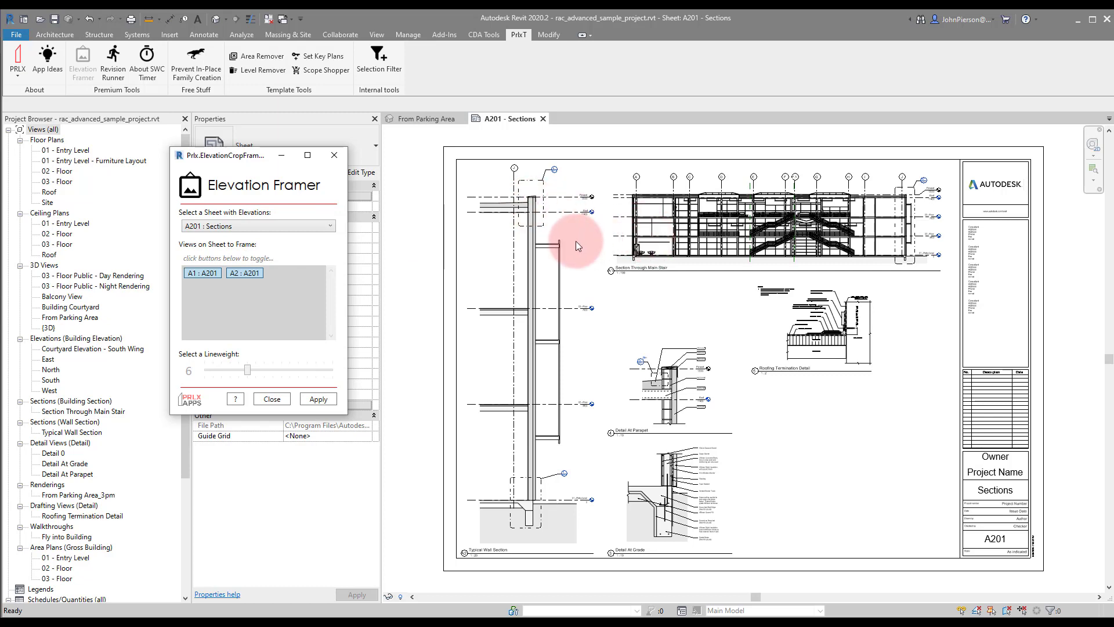
mouse_move(678, 263)
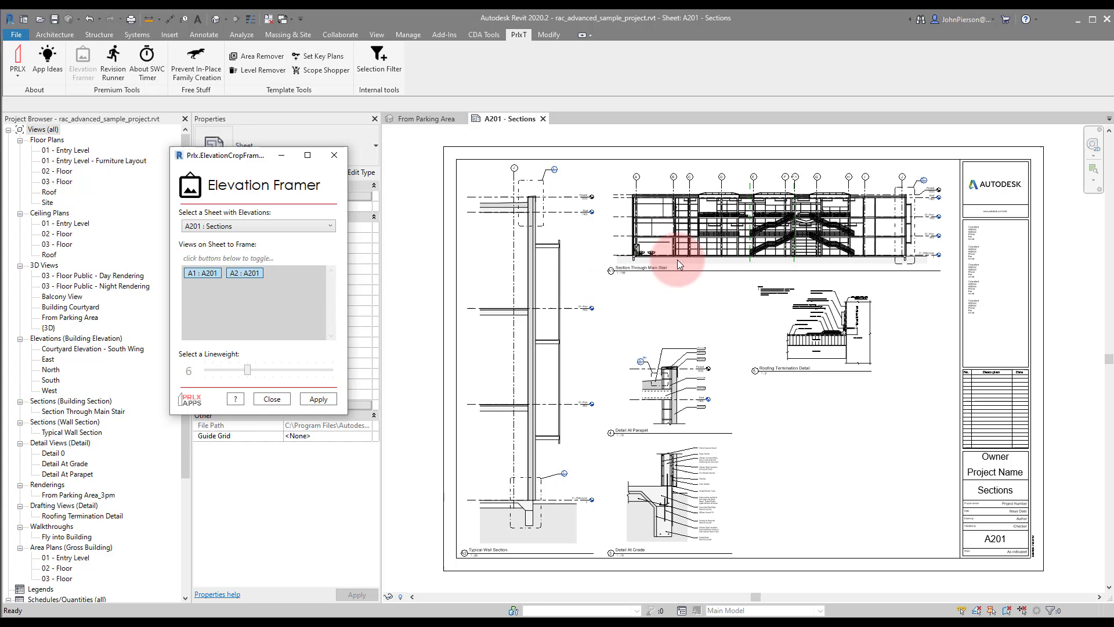
mouse_move(667, 273)
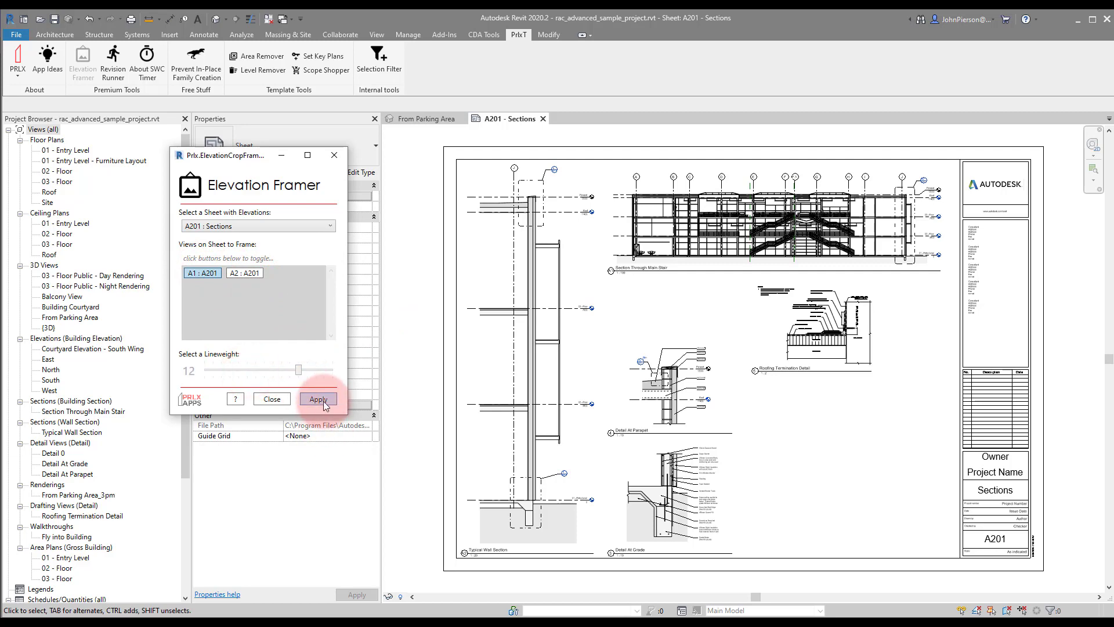
Apply a lineweight 12 crop frame to view A1 only, with A2 excluded
click(318, 398)
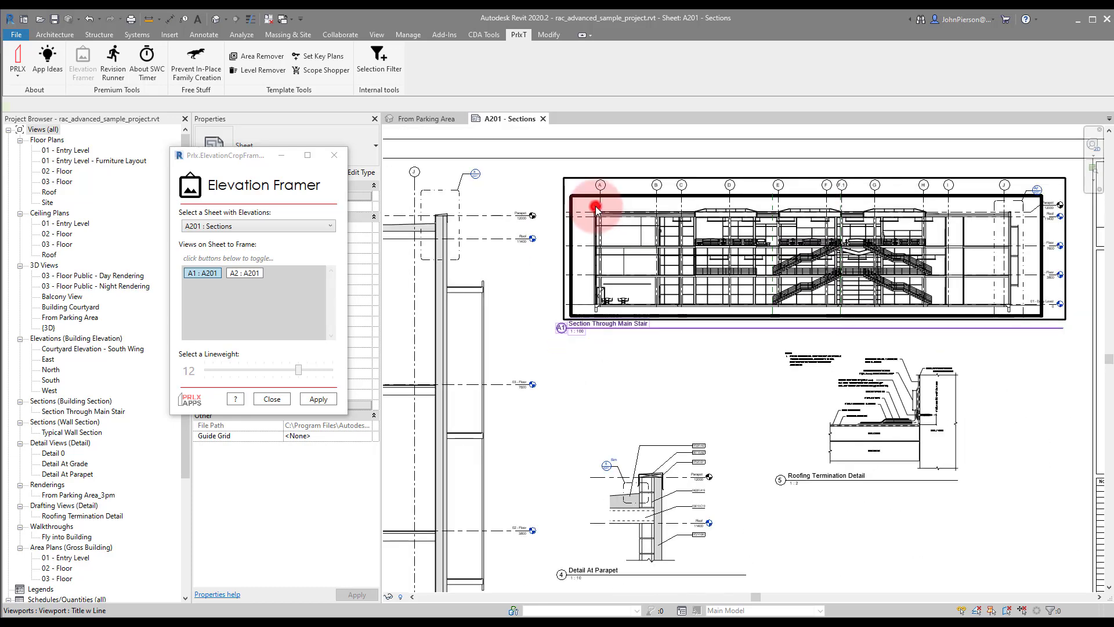
right_click(596, 209)
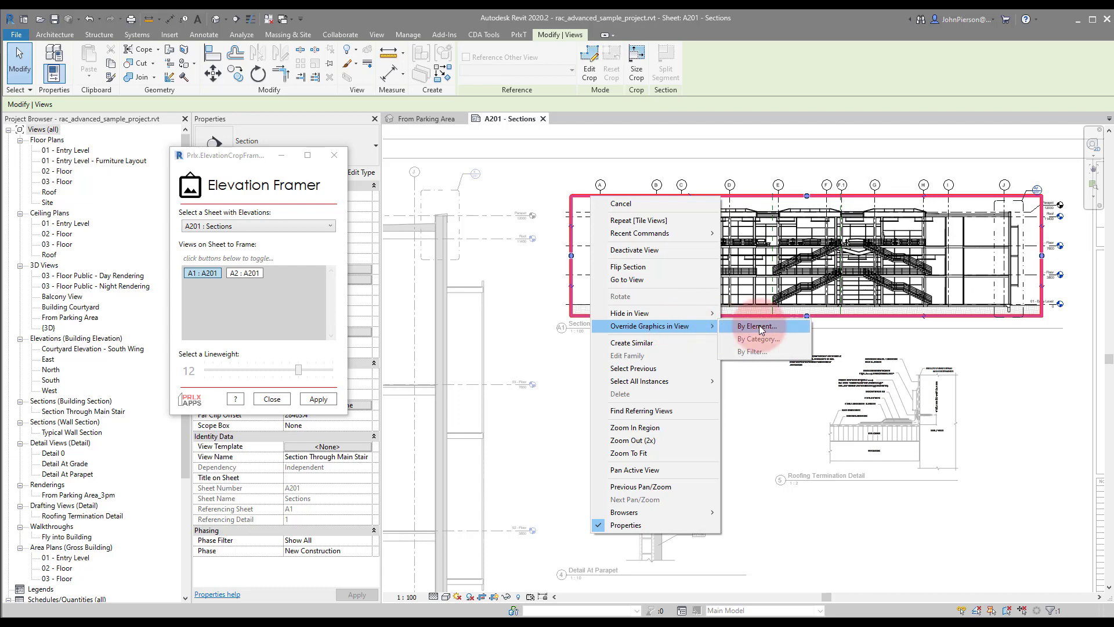
click(756, 327)
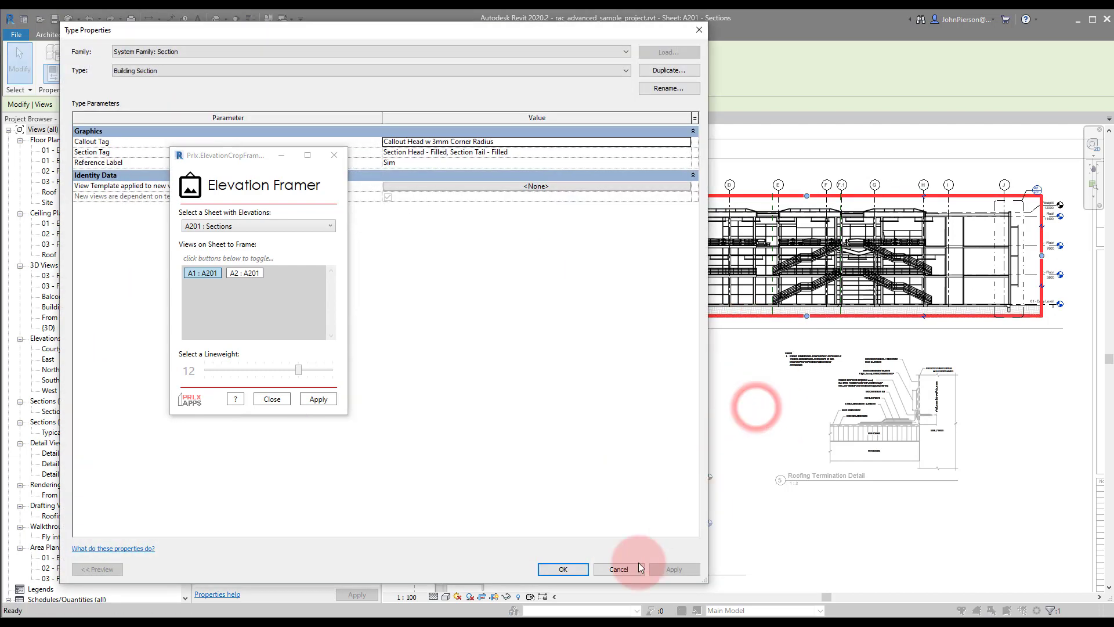
click(615, 570)
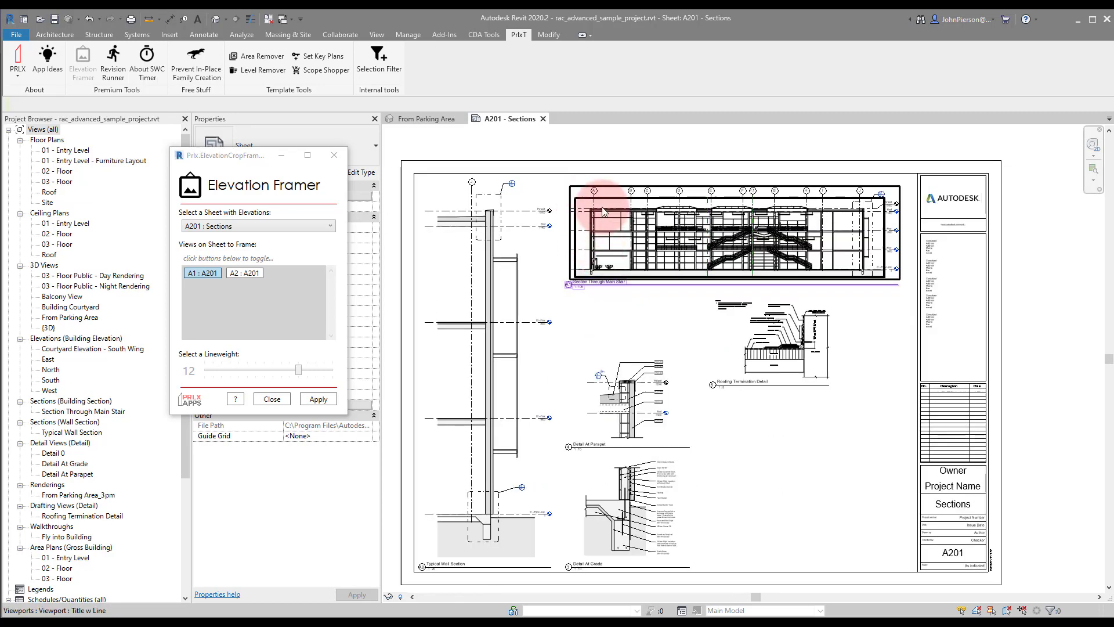
click(244, 273)
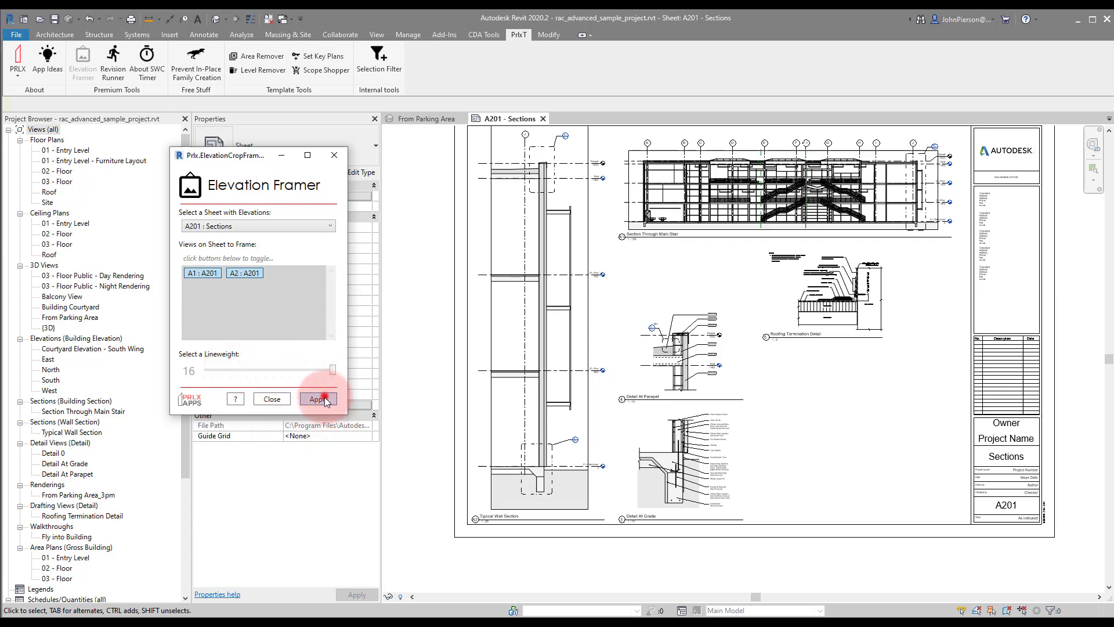
Apply lineweight 16 frames to both views A1 and A2 on A201
click(319, 398)
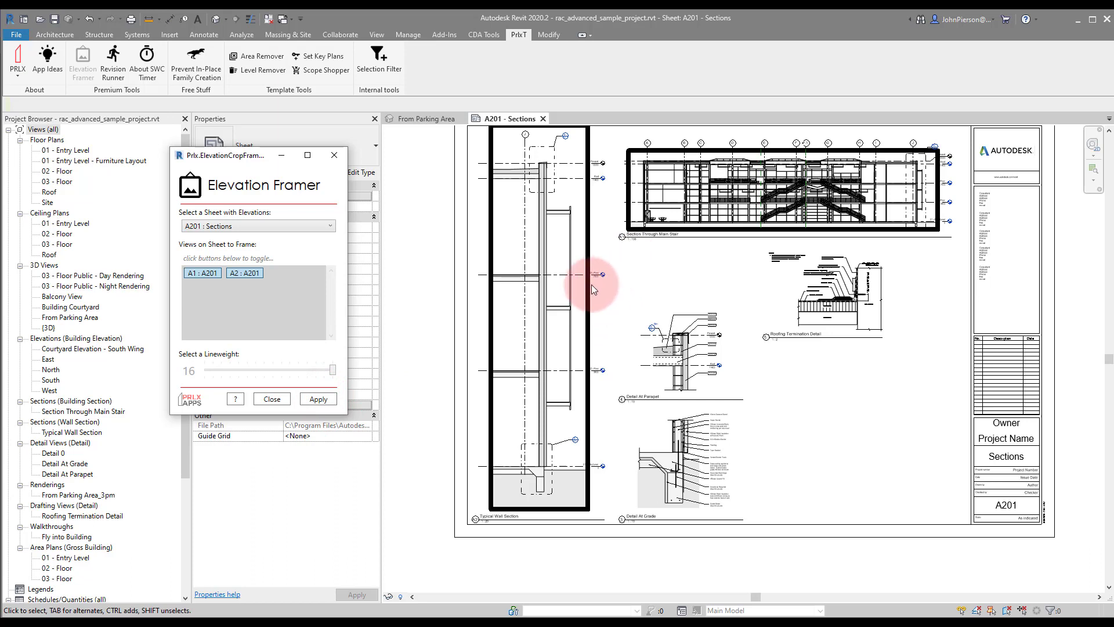
mouse_move(452, 343)
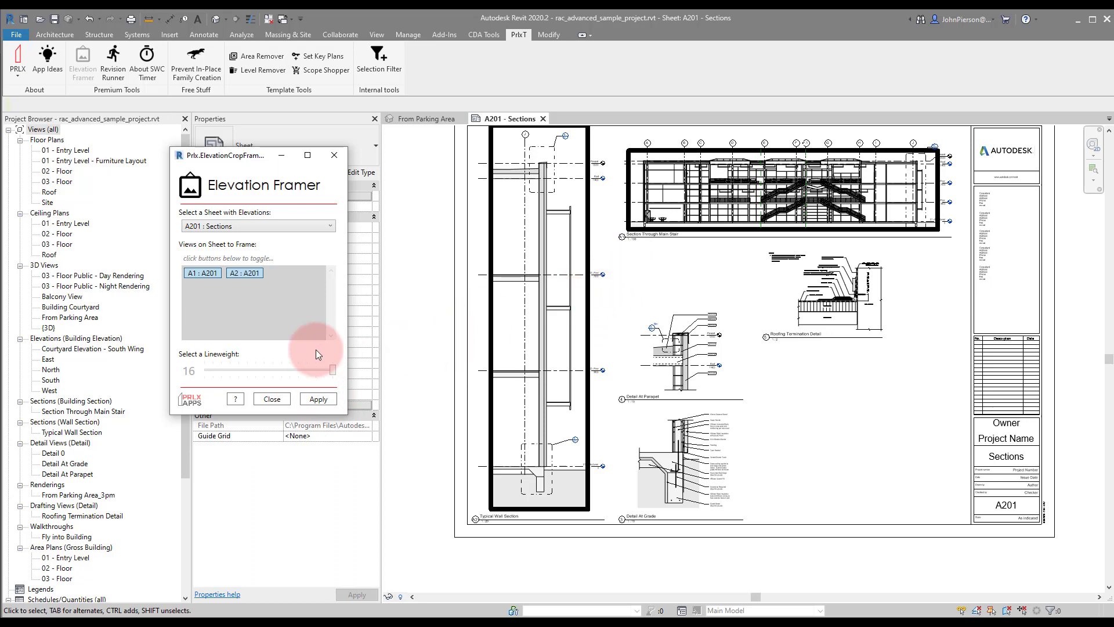
mouse_move(223, 358)
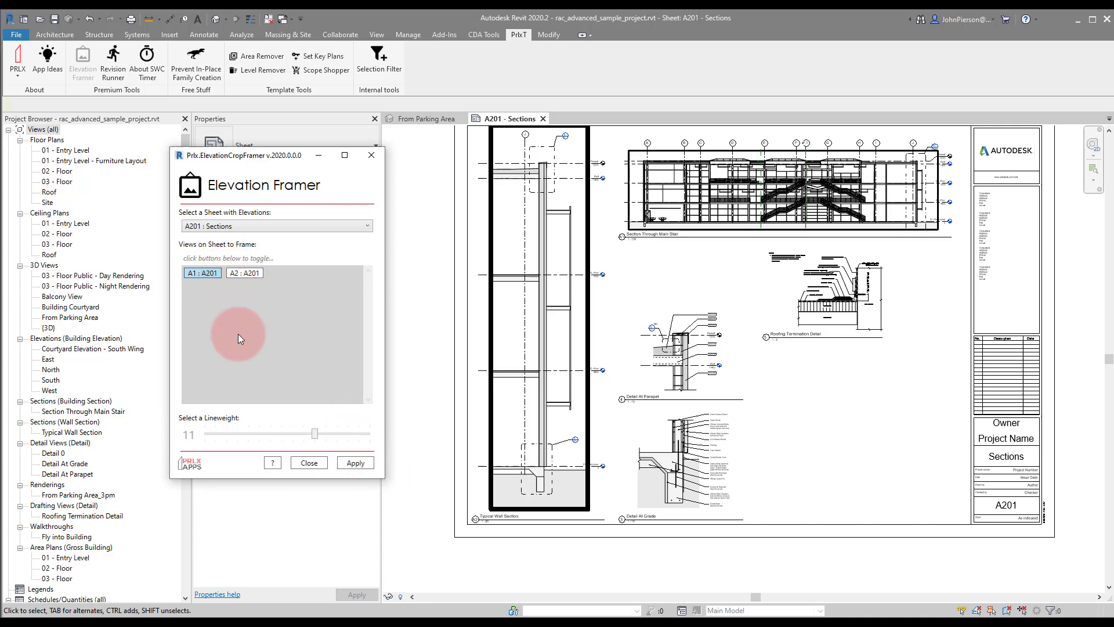
mouse_move(224, 333)
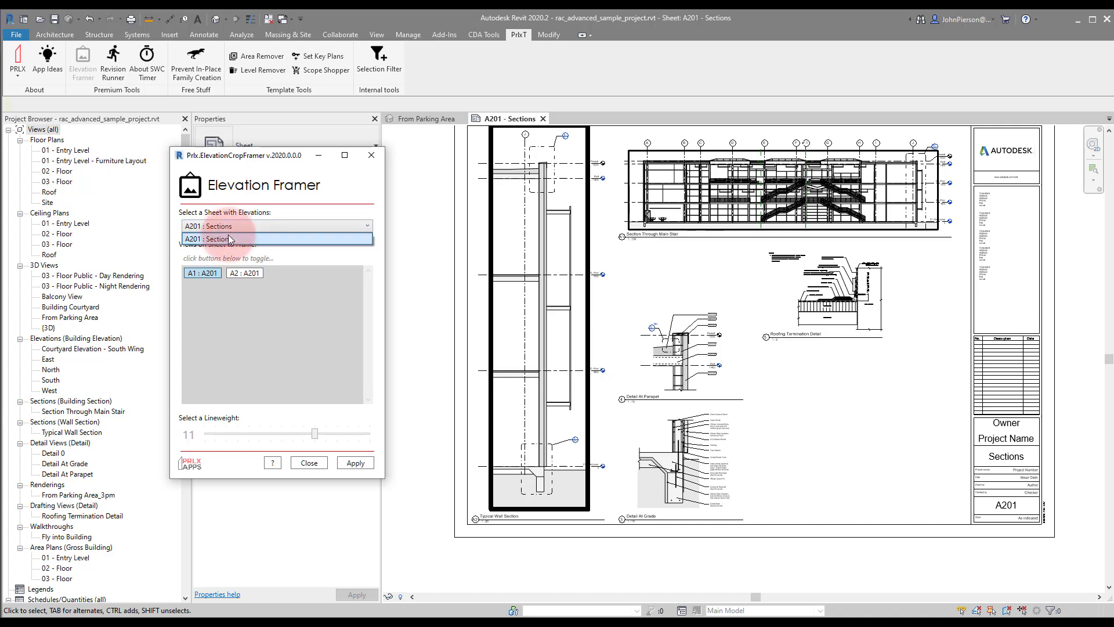
Re-pick sheet A201 : Sections and apply a lineweight 5 frame to A1
click(216, 238)
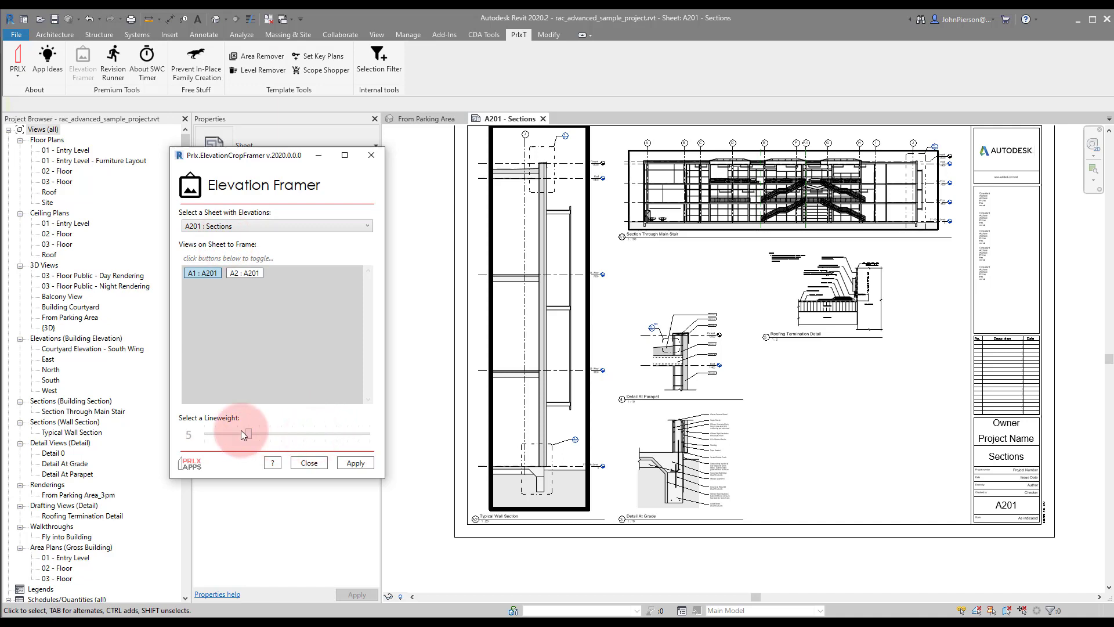
mouse_move(290, 304)
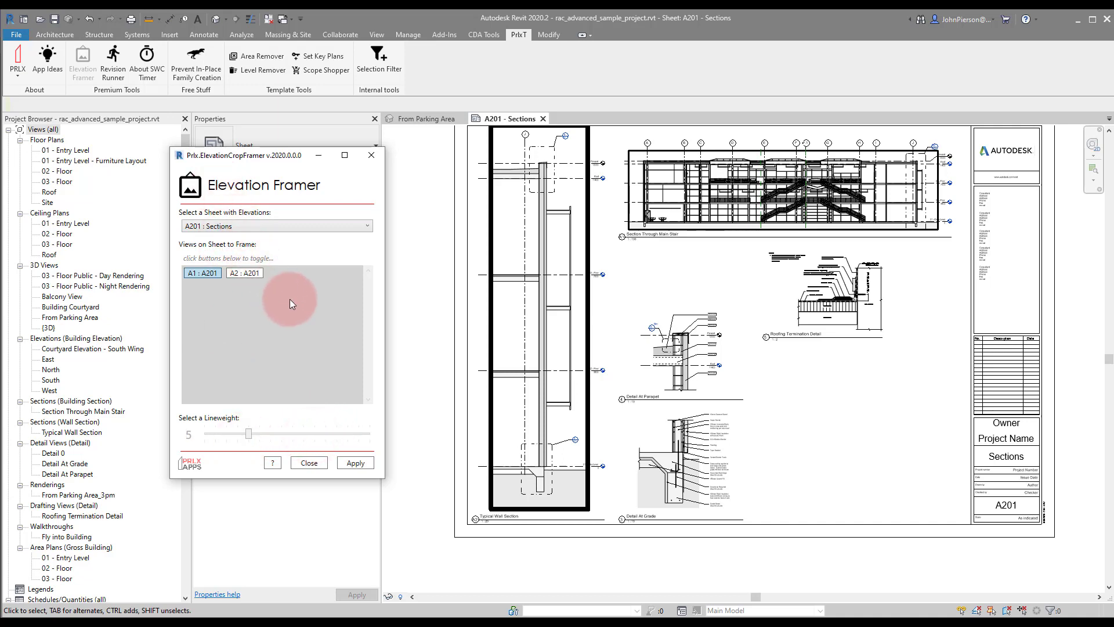
click(355, 463)
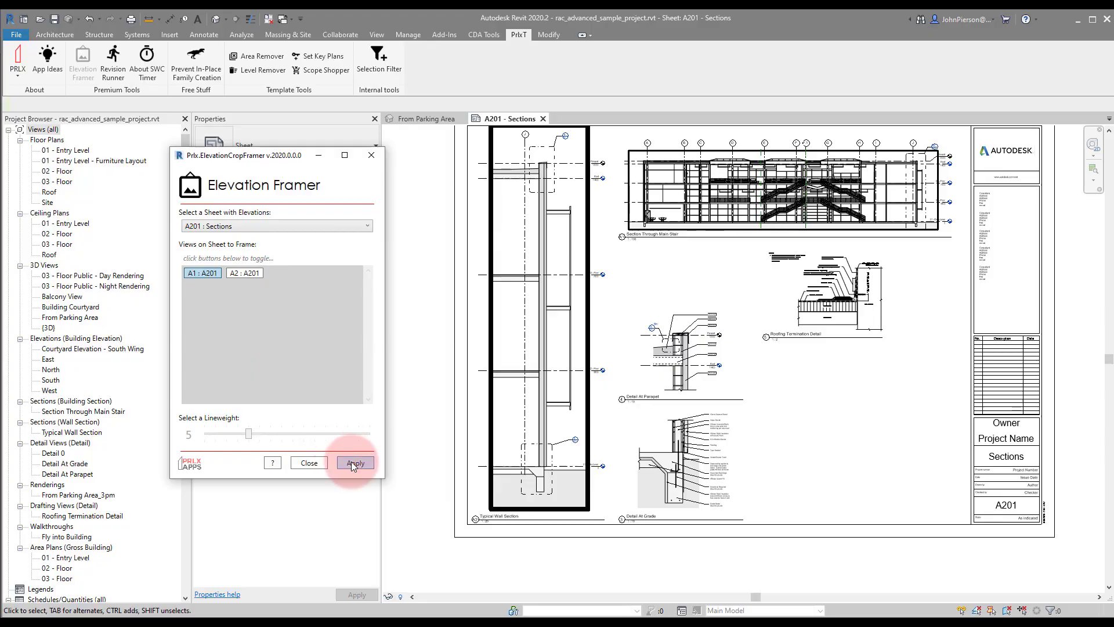